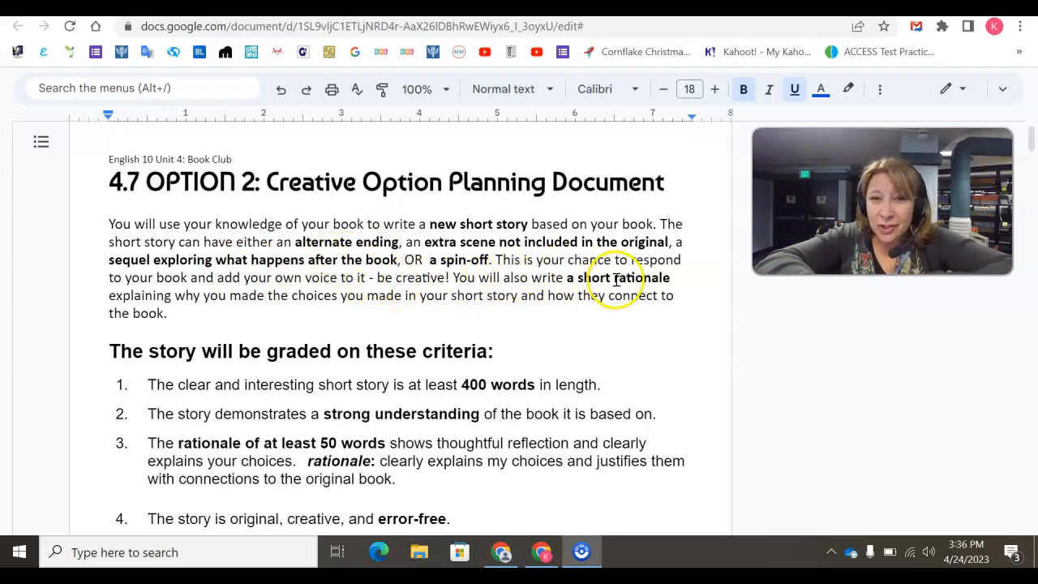
pyautogui.moveTo(265, 302)
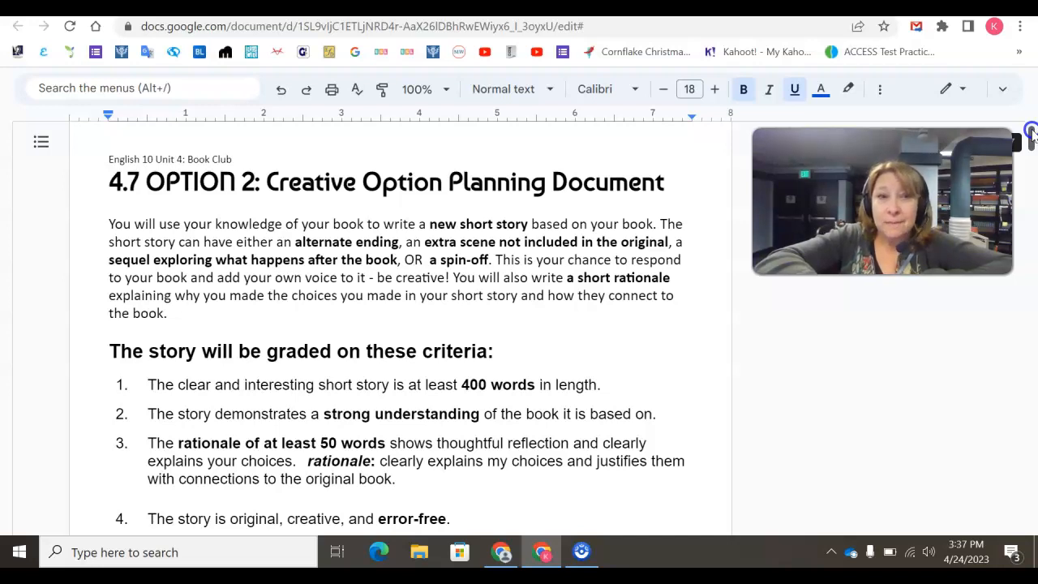
# Scroll from the document title down to the grading criteria and the start of the Checklist.
pyautogui.scroll(-3)
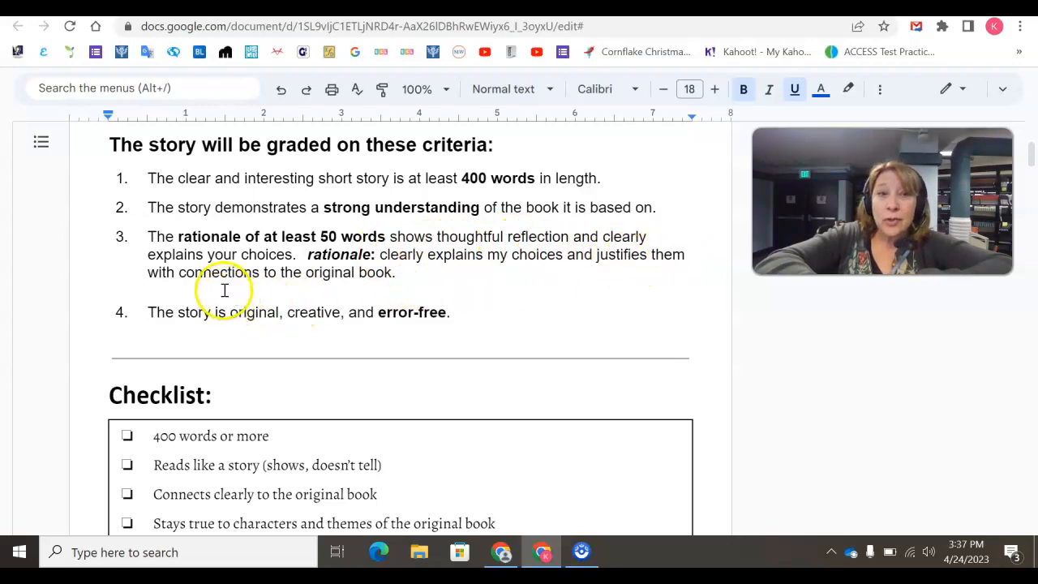
pyautogui.moveTo(399, 283)
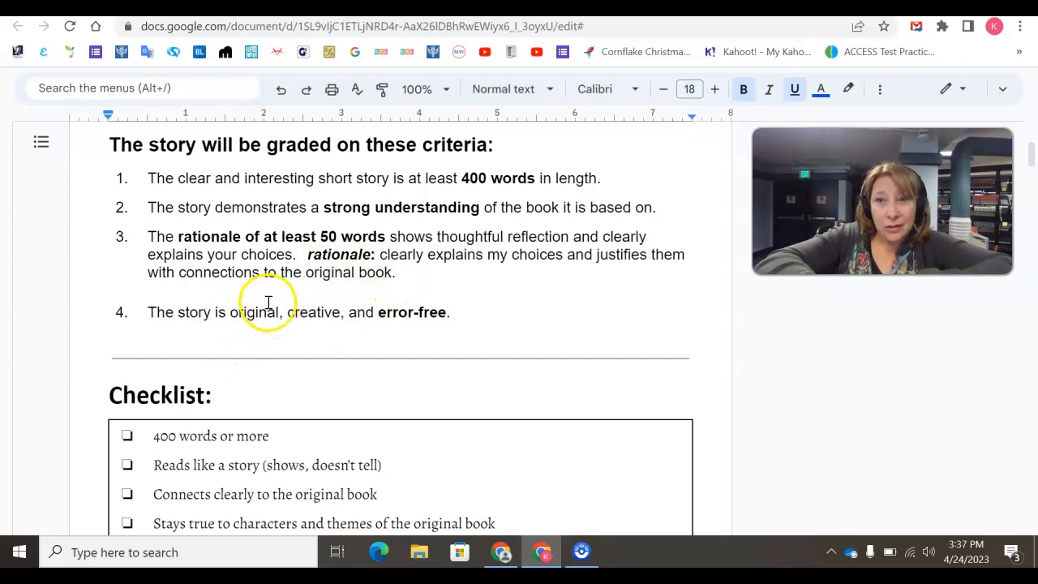
pyautogui.moveTo(144, 315)
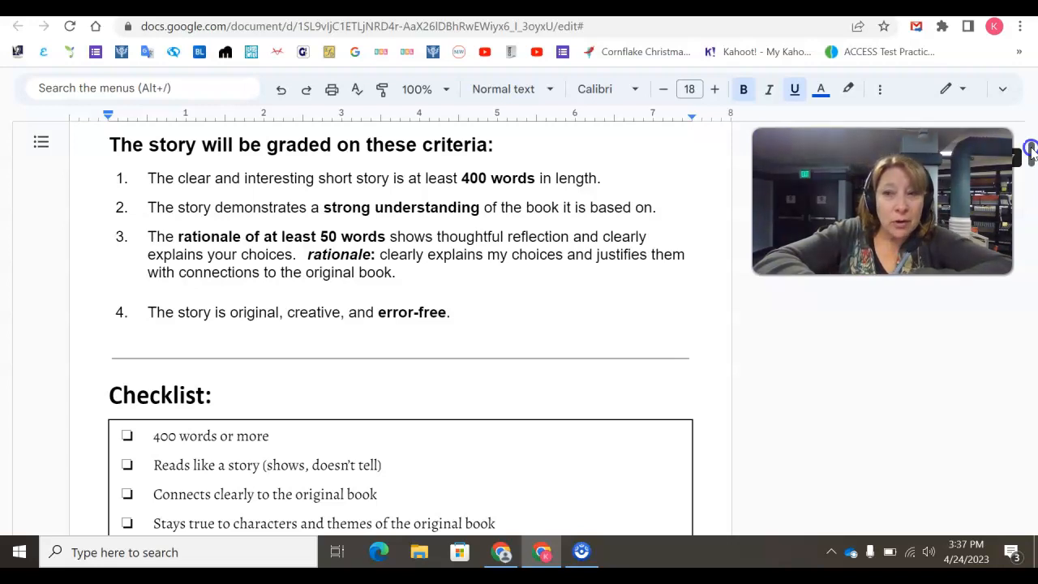
# Scroll past the Checklist box to the Step 1 table on summarizing the book and story idea.
pyautogui.scroll(-3)
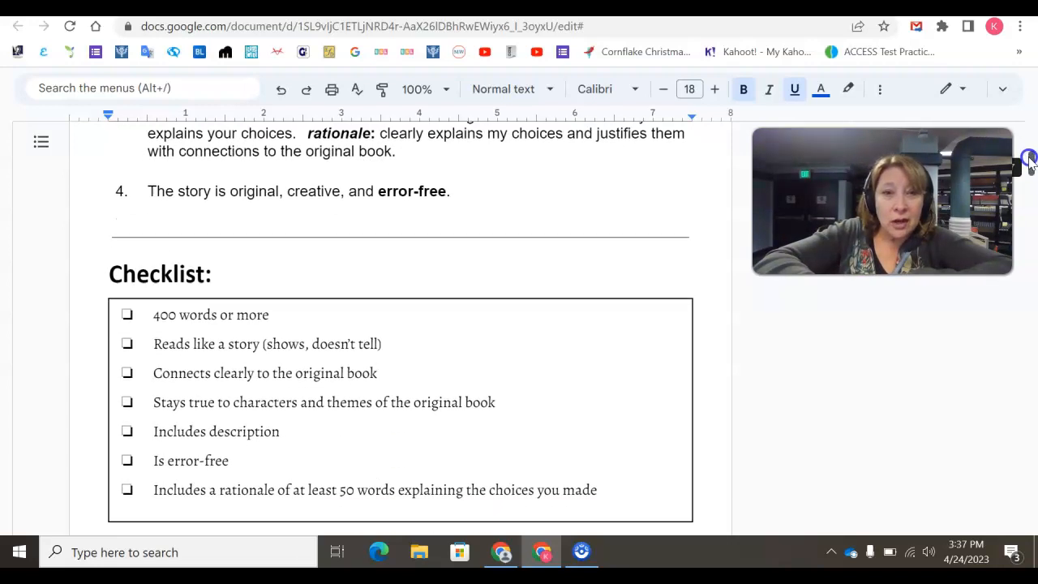
pyautogui.scroll(-3)
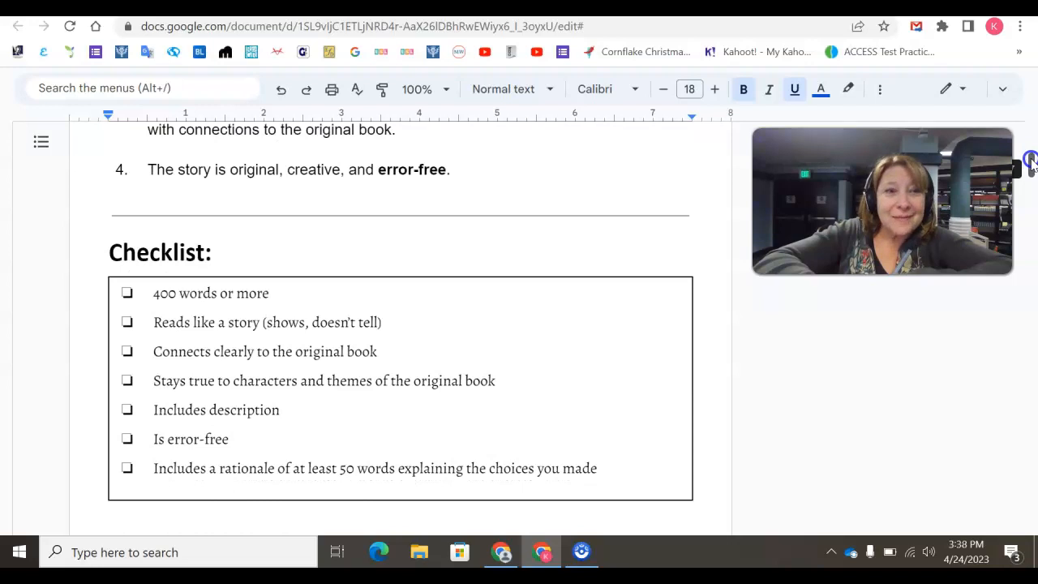
pyautogui.scroll(-3)
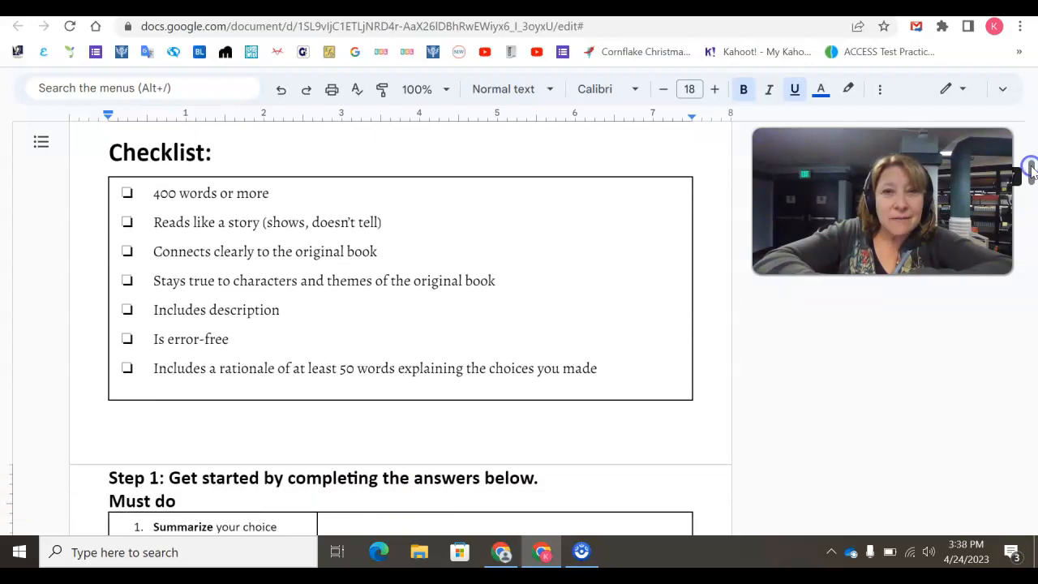
pyautogui.moveTo(504, 261)
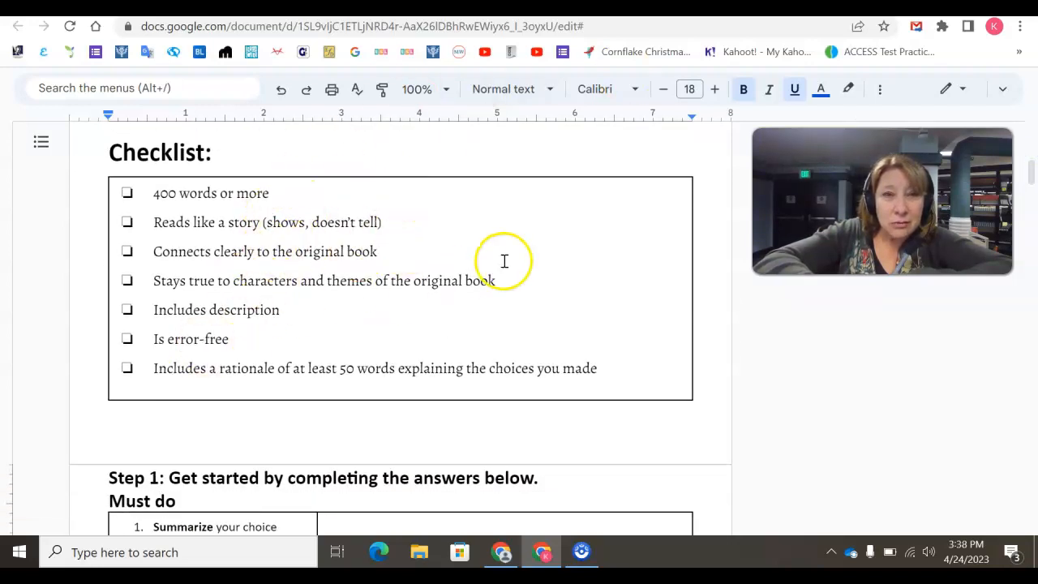
pyautogui.moveTo(744, 328)
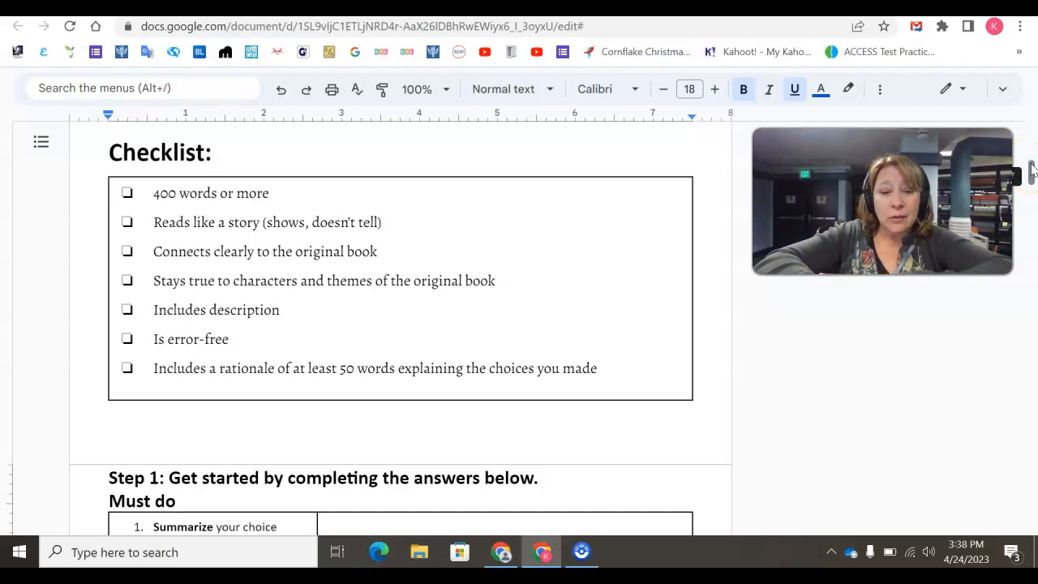
pyautogui.scroll(-3)
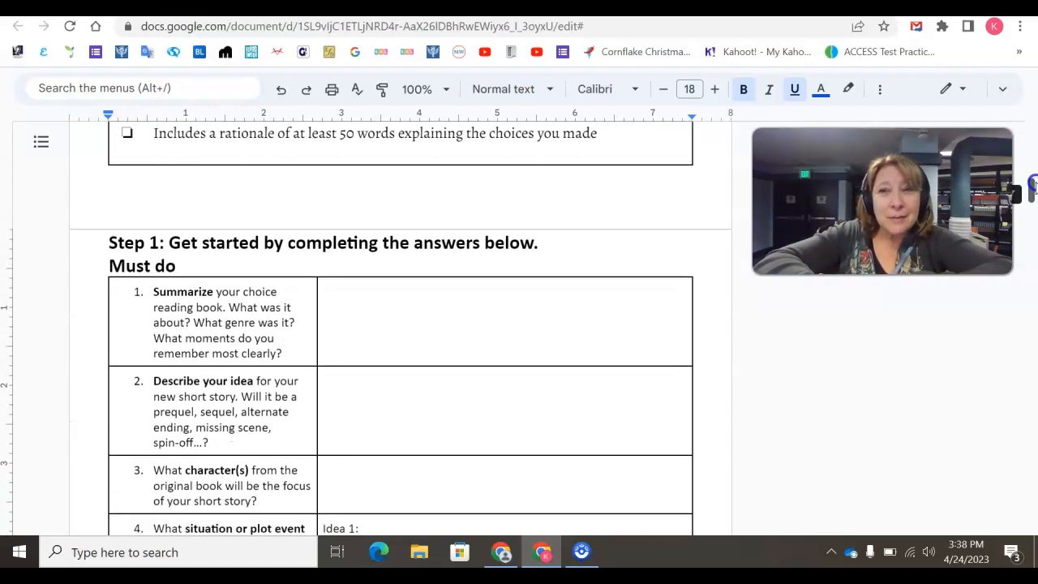
# Scroll past the Step 1 questions to Step 2 and the Short Story Sample 1 table.
pyautogui.scroll(-3)
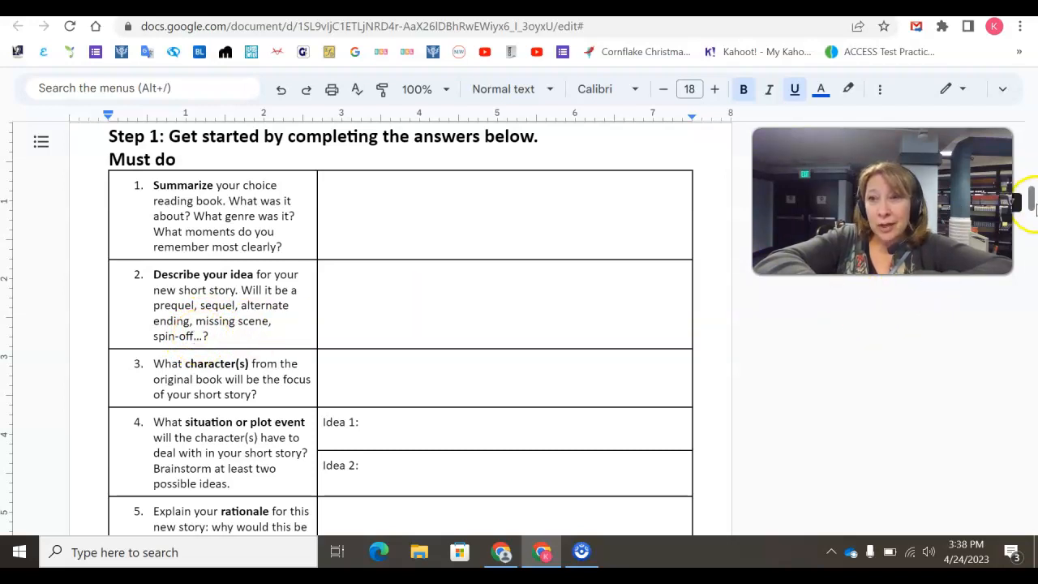
pyautogui.scroll(-3)
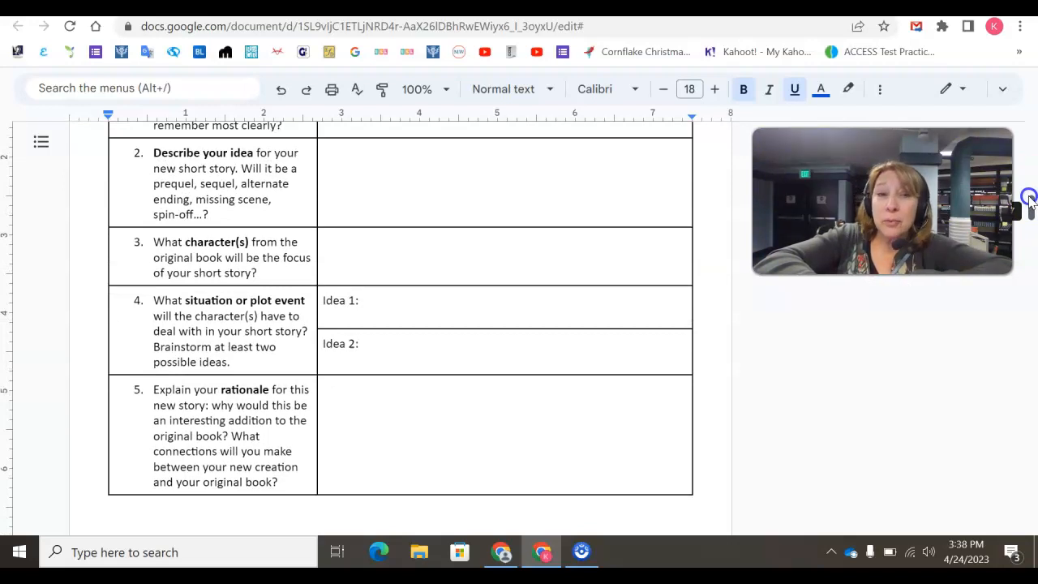
pyautogui.scroll(-3)
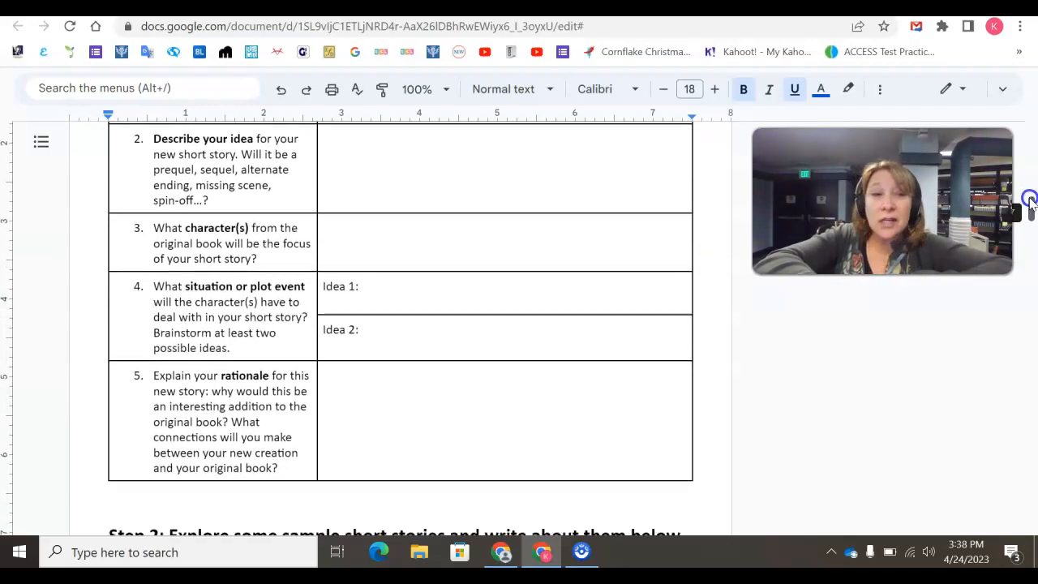
pyautogui.scroll(-3)
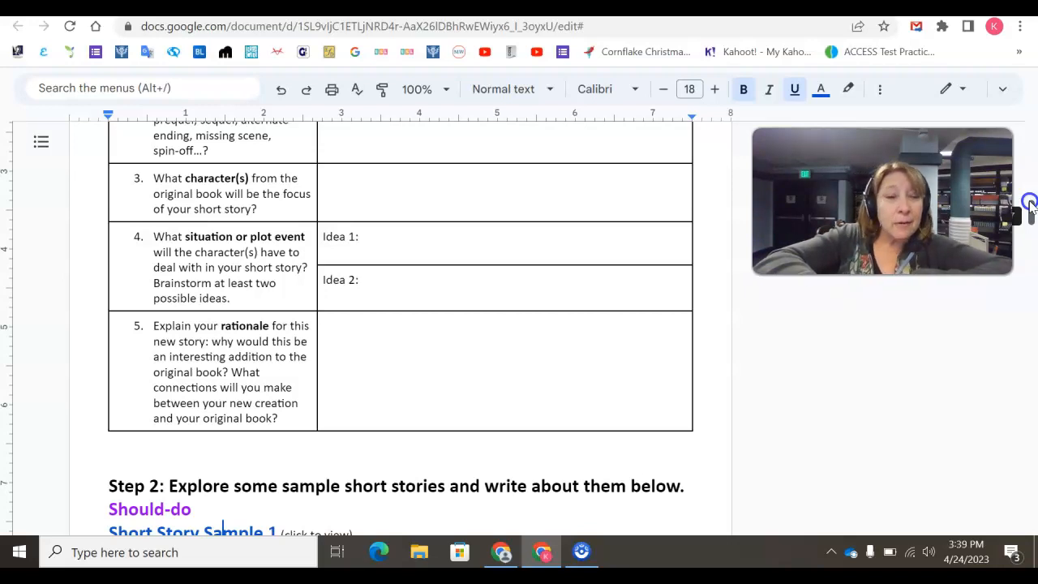
pyautogui.scroll(-3)
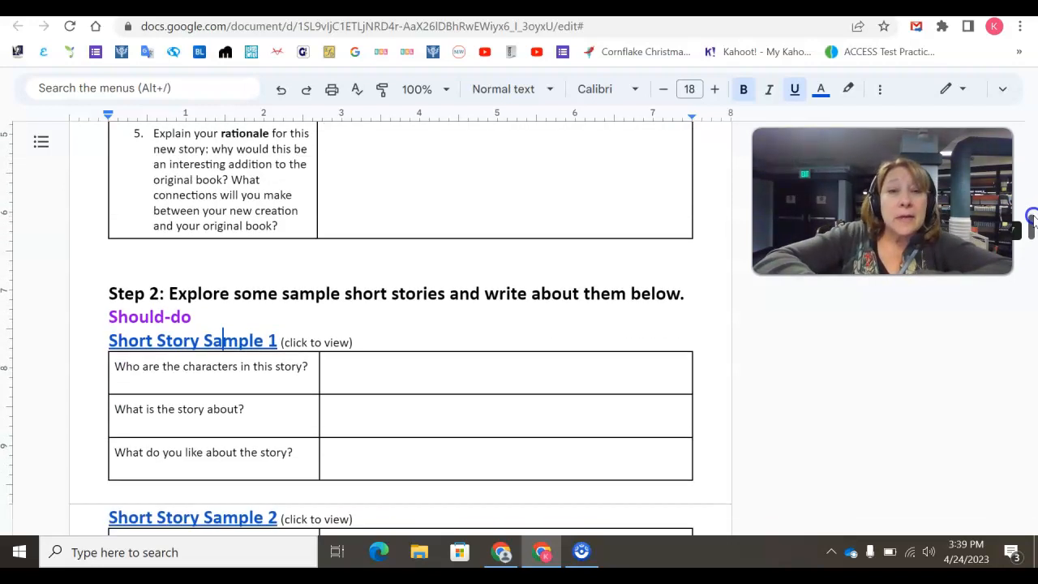
# Scroll past Short Story Sample 2 to Step 3 on planning the story's opening.
pyautogui.scroll(-3)
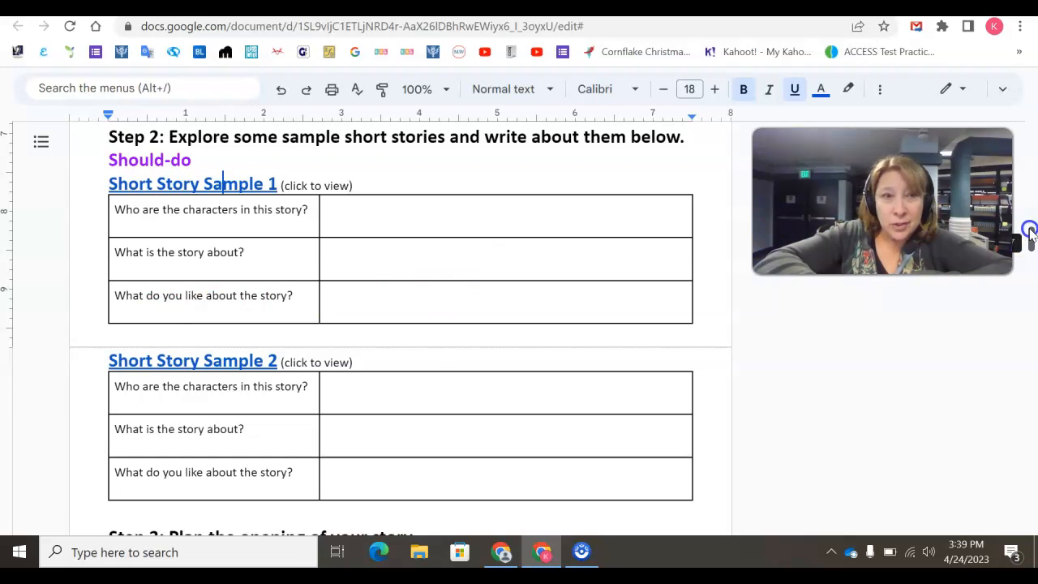
pyautogui.scroll(-3)
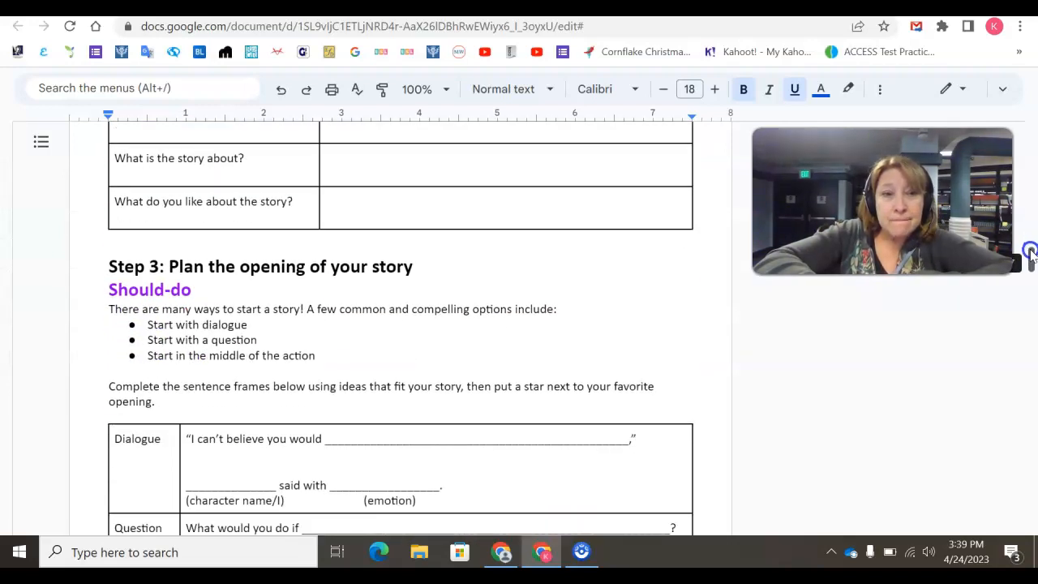
# Scroll through the Step 3 sentence frames until Step 4's first-paragraph box tops the page.
pyautogui.scroll(-3)
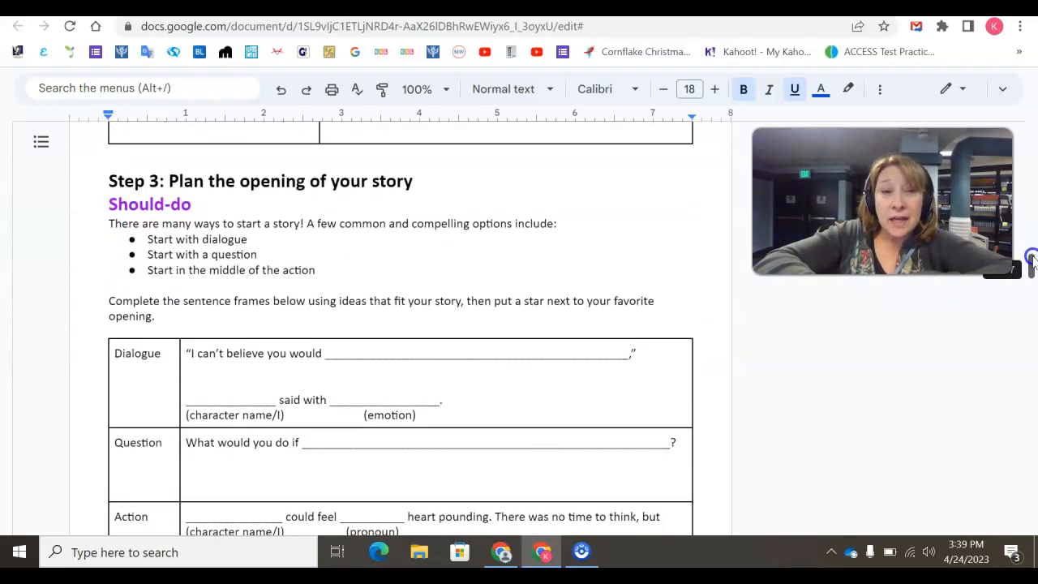
pyautogui.scroll(-3)
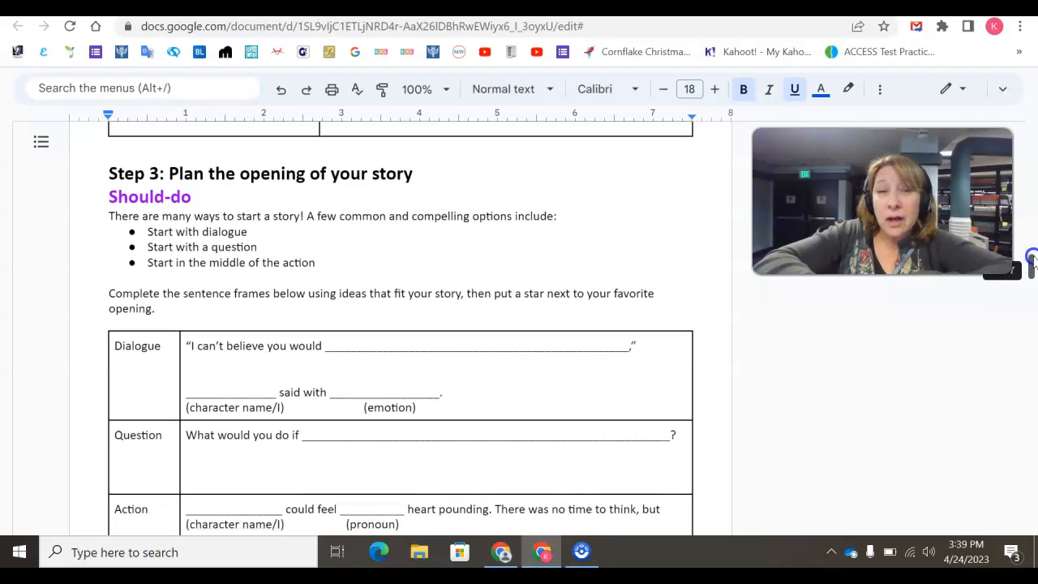
pyautogui.scroll(-3)
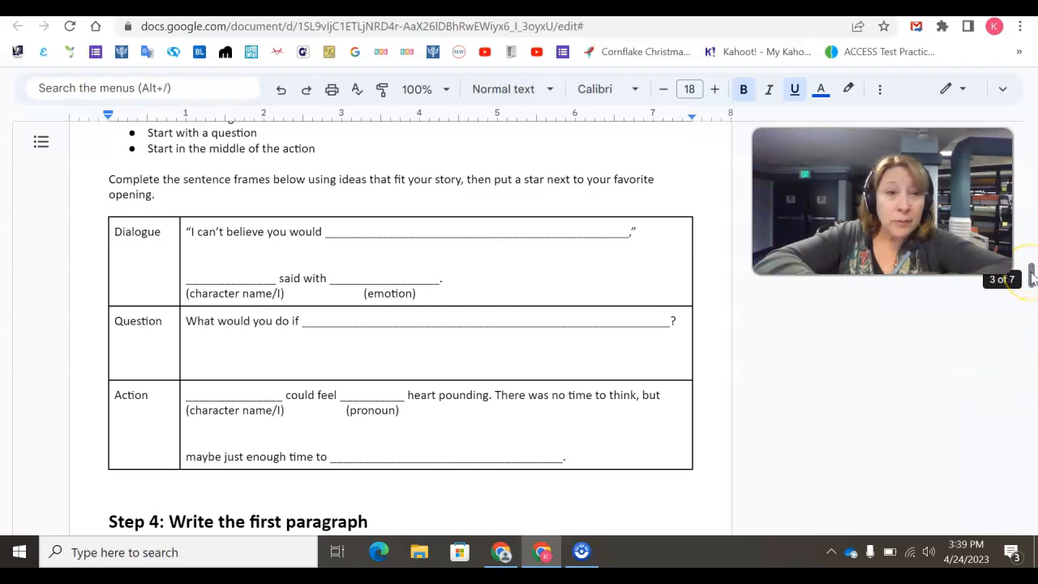
pyautogui.scroll(-3)
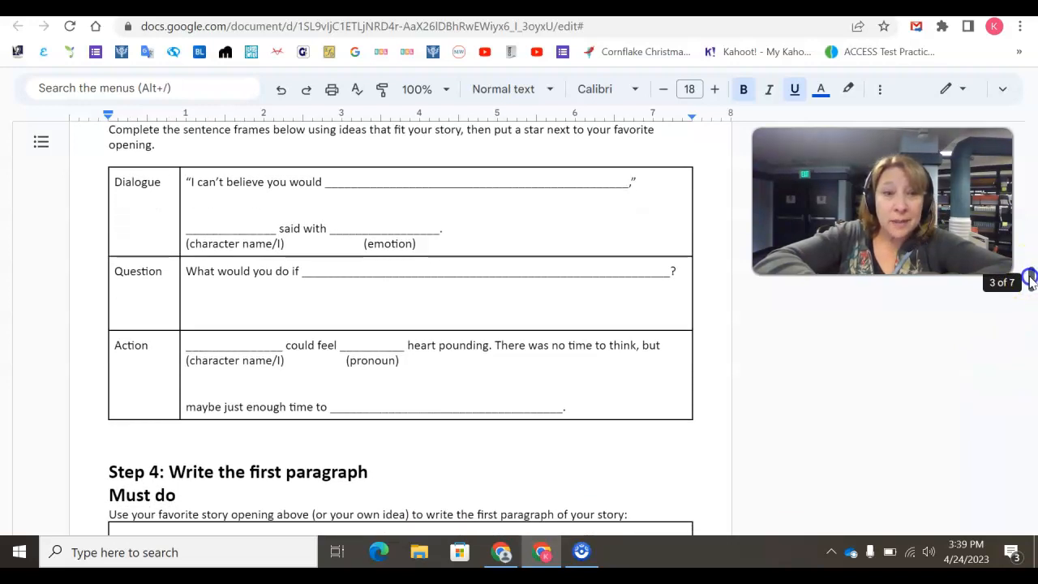
pyautogui.scroll(-3)
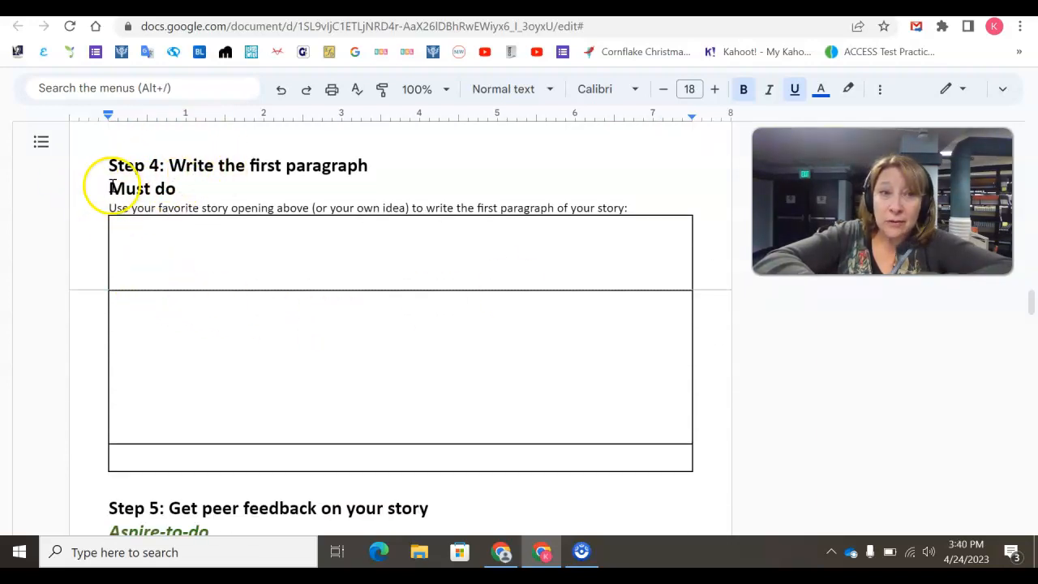
pyautogui.moveTo(261, 212)
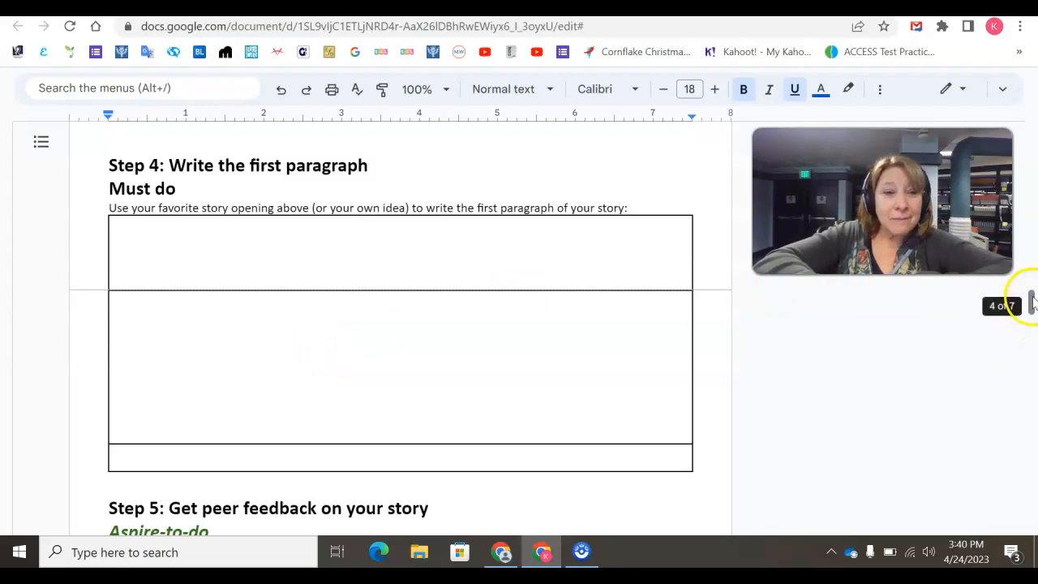
# Scroll down to the Step 5 feedback table, then back up to Step 2's sample stories.
pyautogui.scroll(-3)
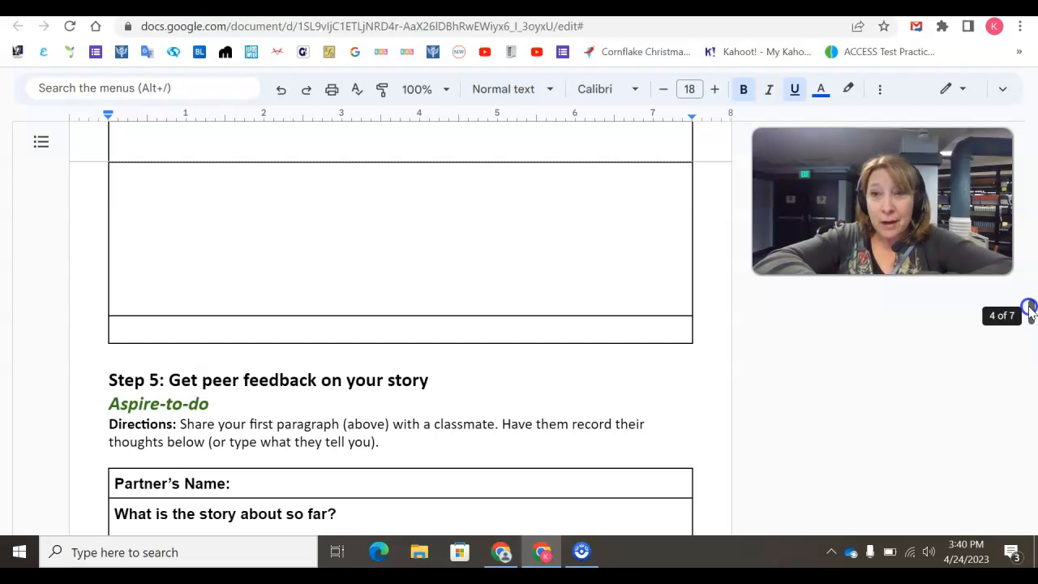
pyautogui.scroll(-3)
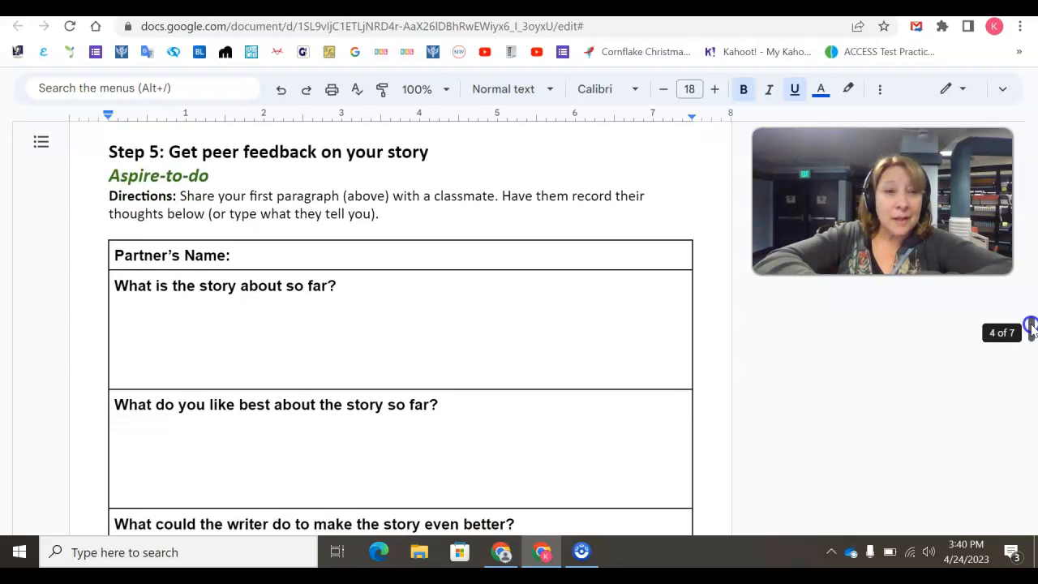
pyautogui.scroll(-3)
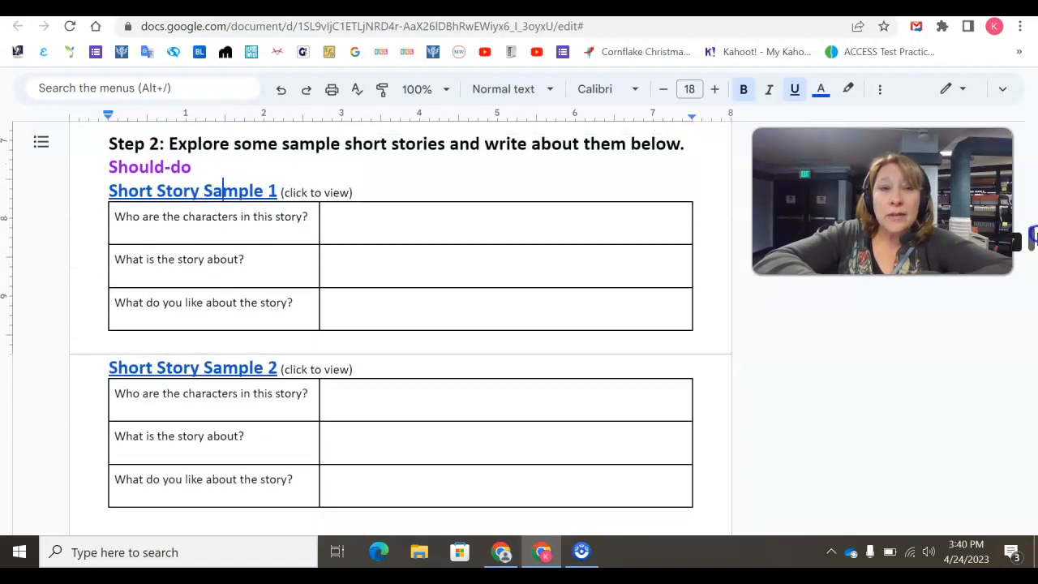
# Open the linked Short Story Sample 1 document from its hyperlink preview card.
pyautogui.scroll(-3)
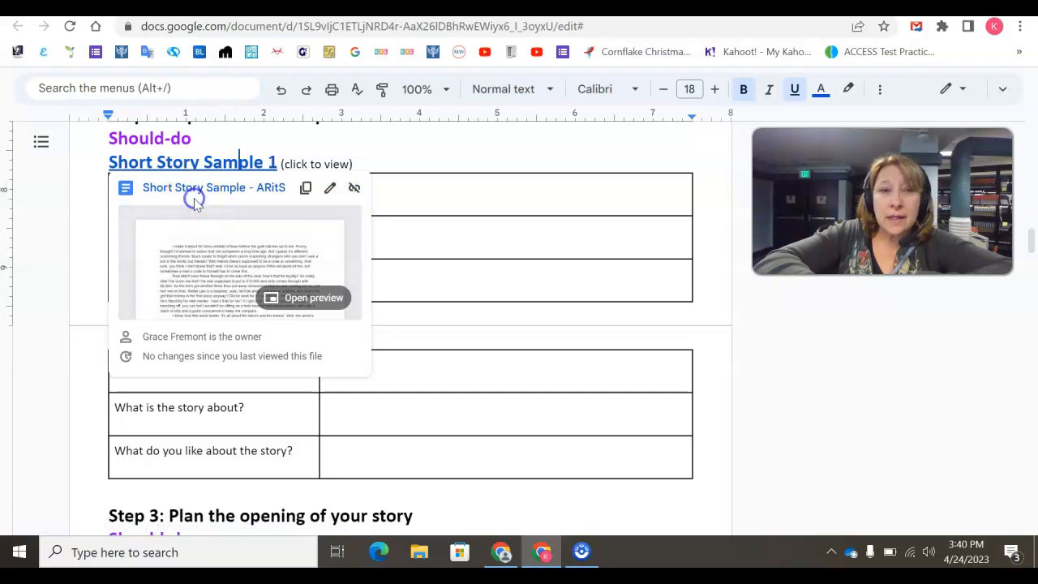
pyautogui.click(215, 188)
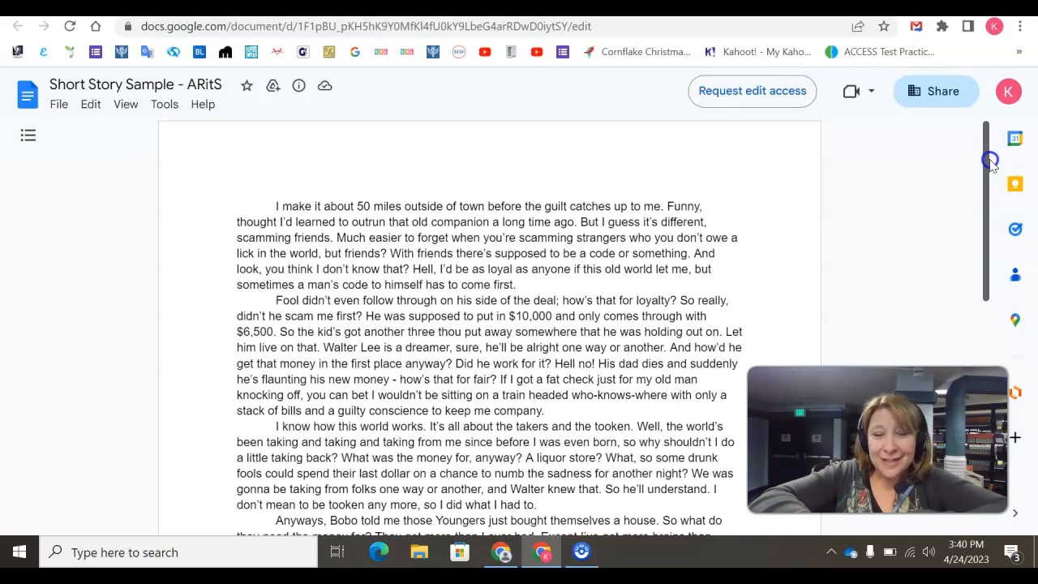
# Scroll through the sample story to the Rationale paragraph about Willie Harris at its end.
pyautogui.scroll(-3)
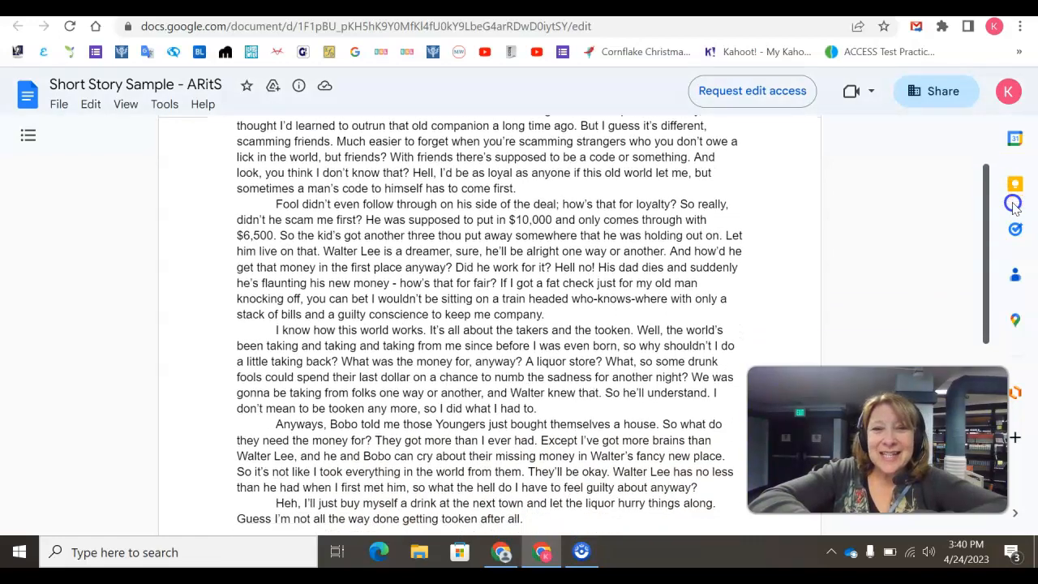
pyautogui.scroll(-3)
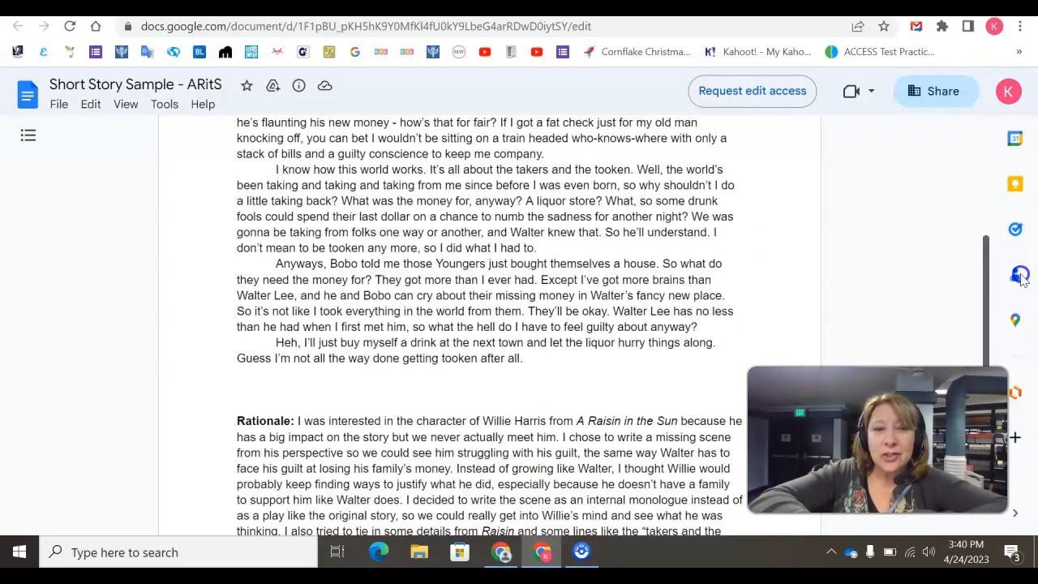
pyautogui.scroll(-3)
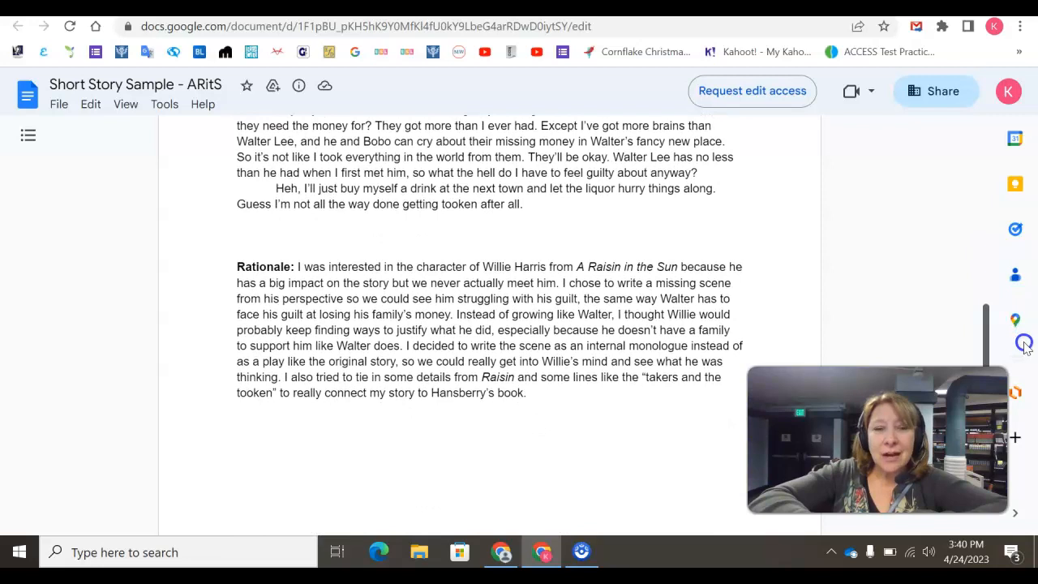
pyautogui.scroll(-3)
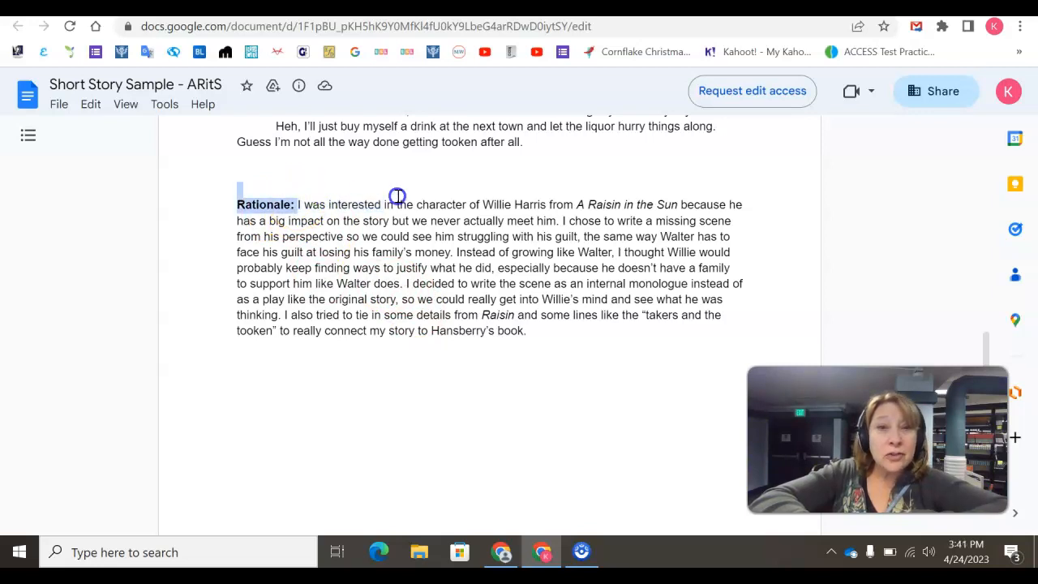
# Select the rationale sentence beginning 'I decided to write the scene as an internal monologue'.
pyautogui.moveTo(299, 204); pyautogui.dragTo(472, 205)
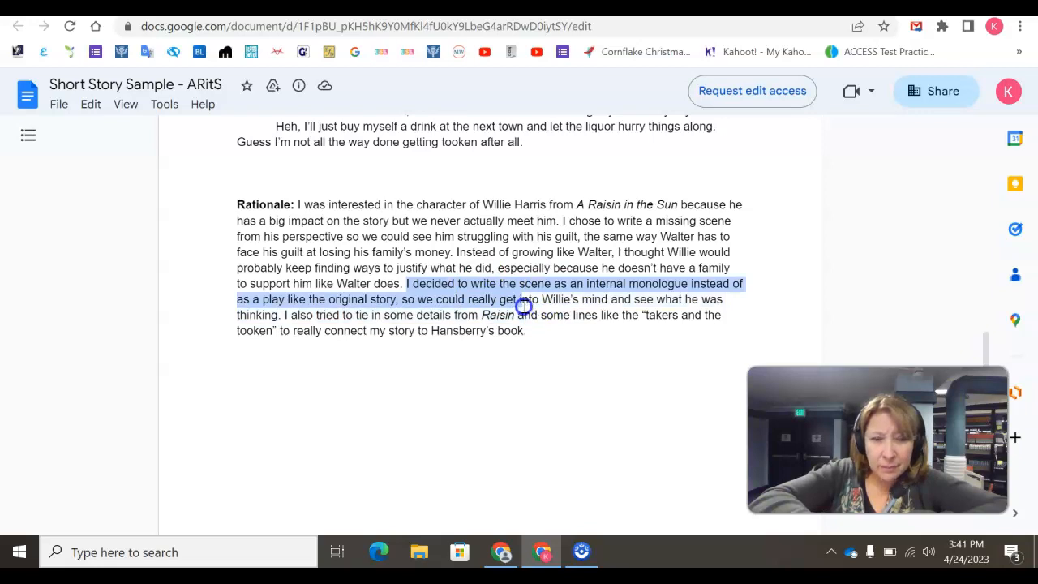
pyautogui.moveTo(331, 268)
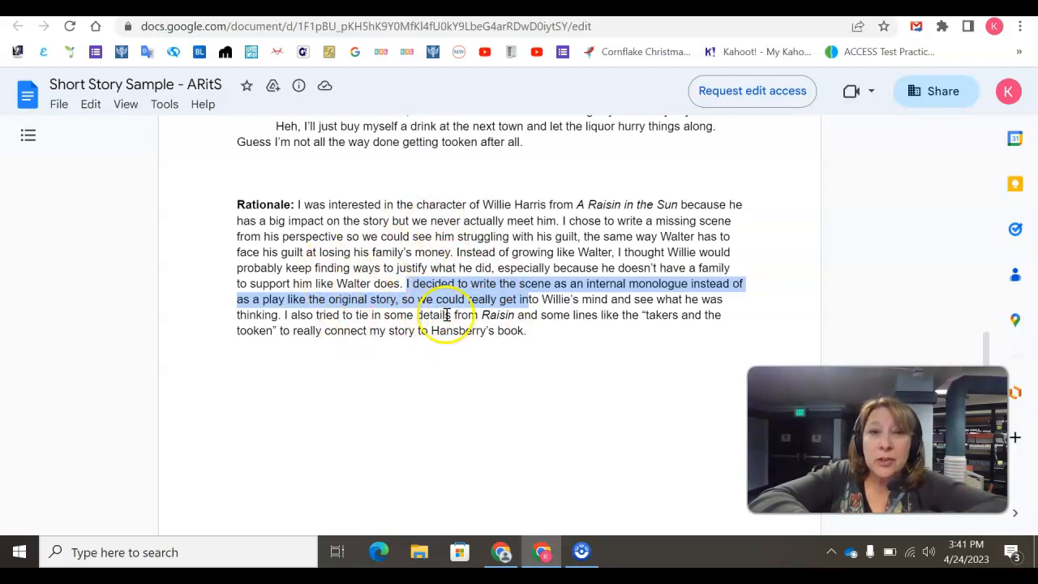
pyautogui.moveTo(1025, 357)
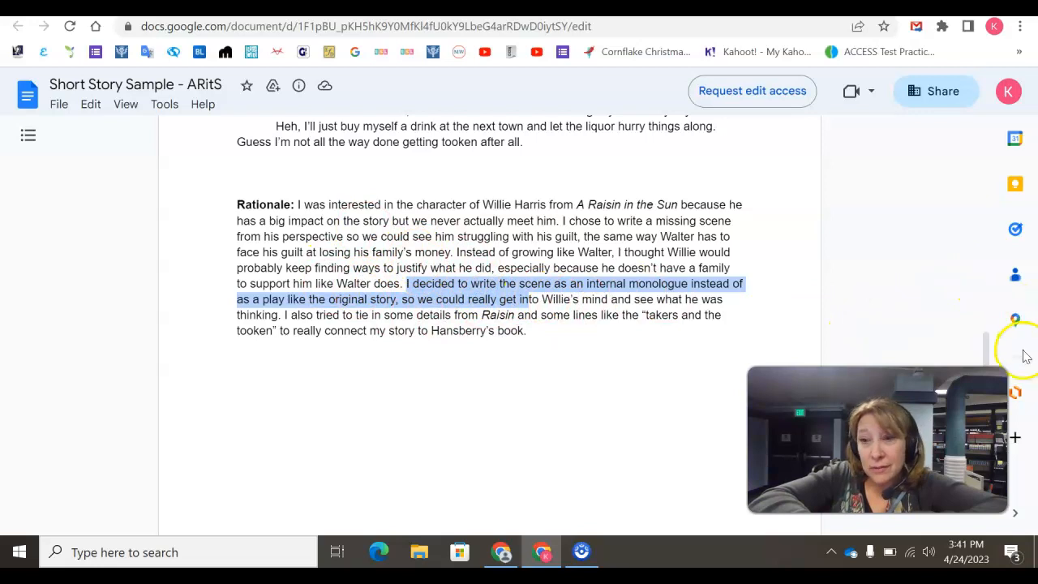
pyautogui.moveTo(987, 344)
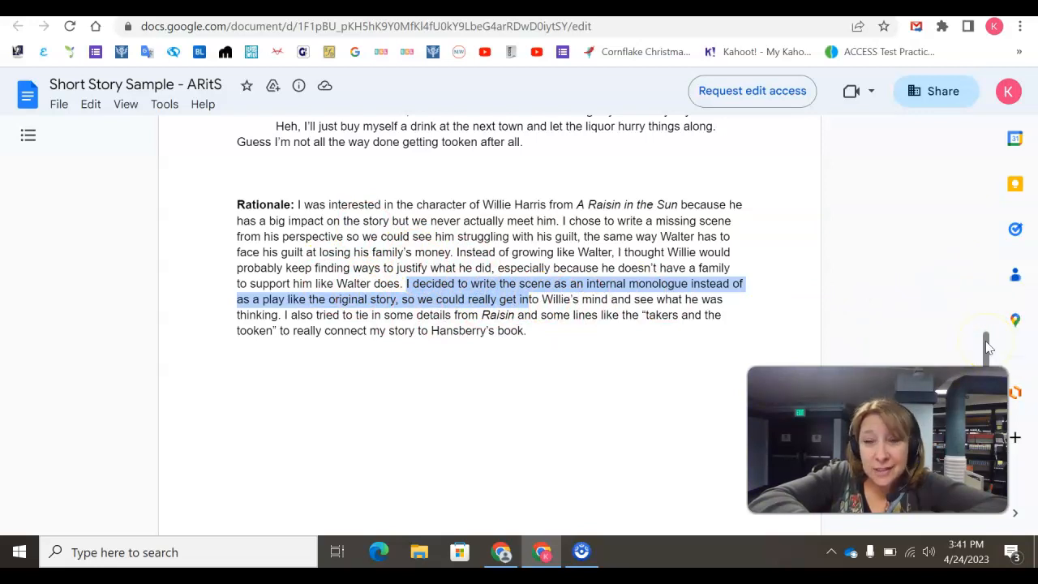